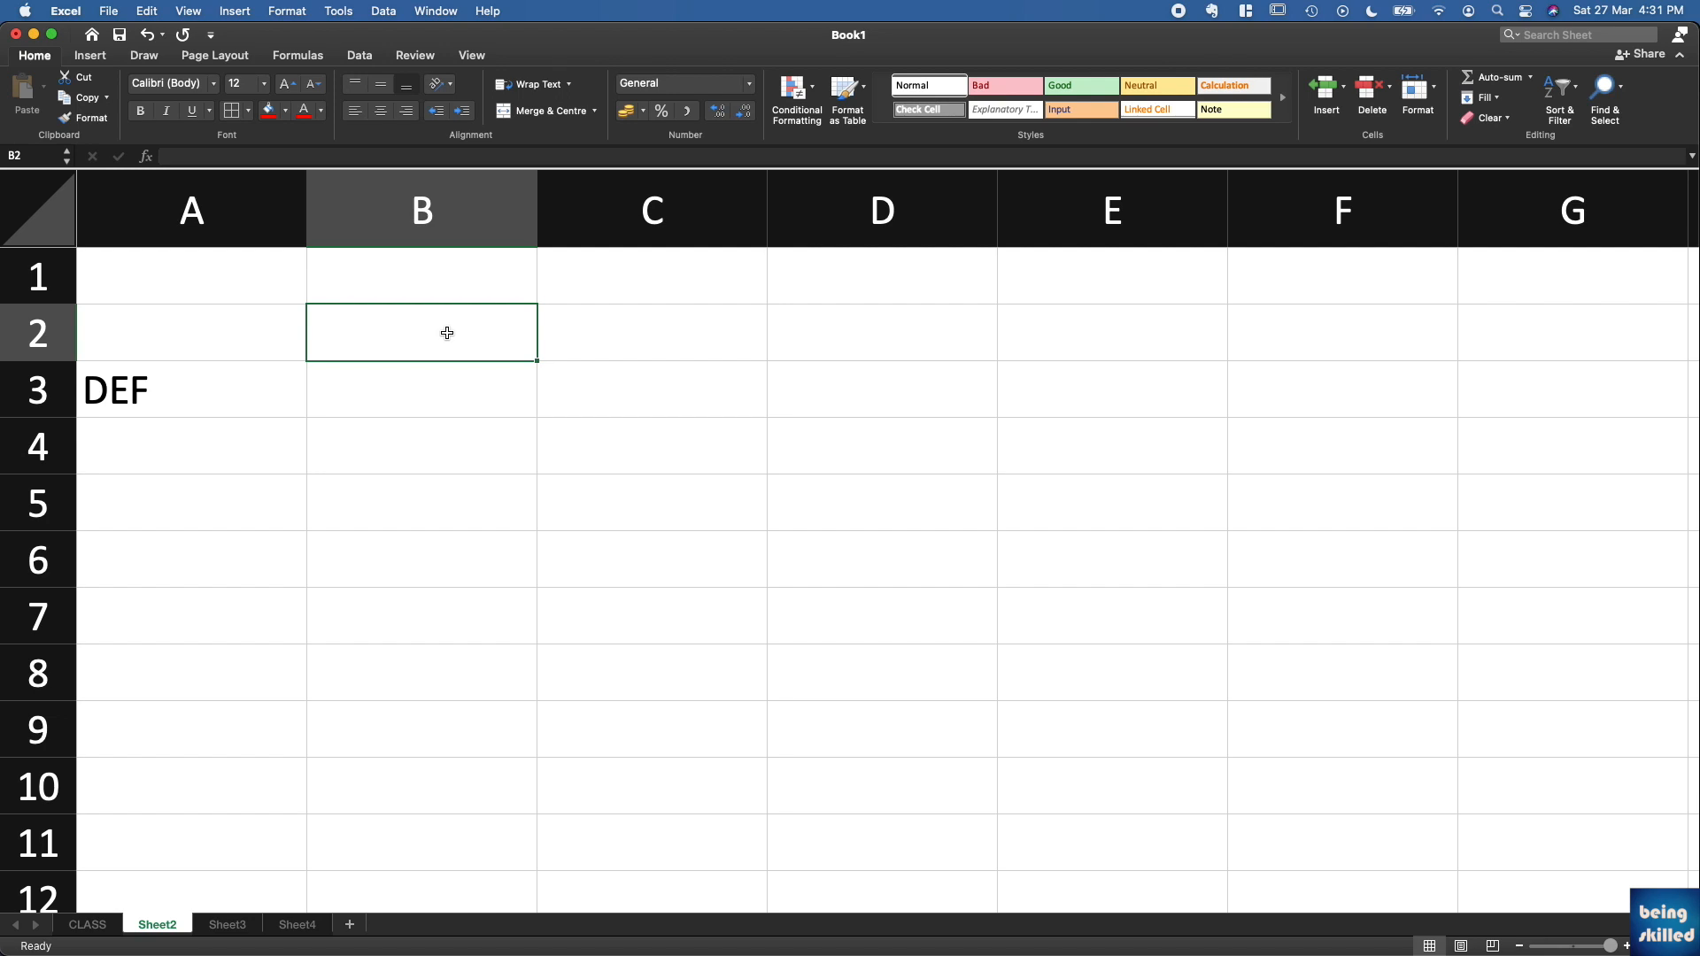
Enter ABCDEDF in B2 with bold red text on green fill, then ABC in E2
{"action": "type", "text": "ABCDEDF"}
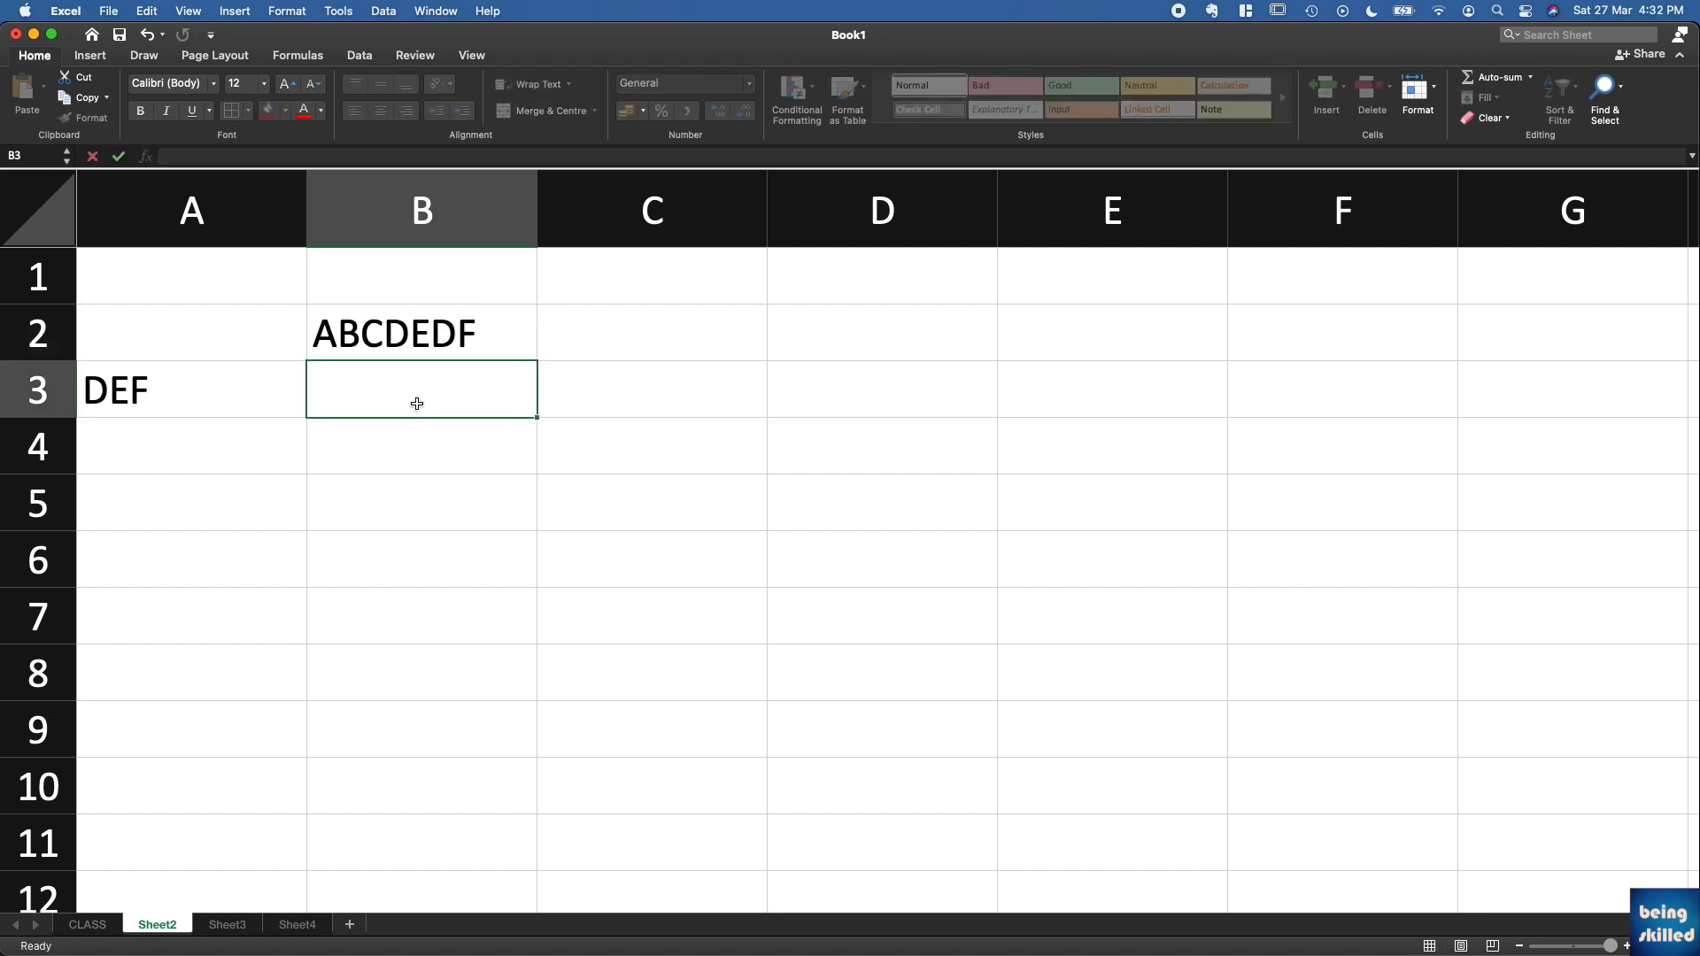
{"action": "left_click", "coordinate": [422, 333]}
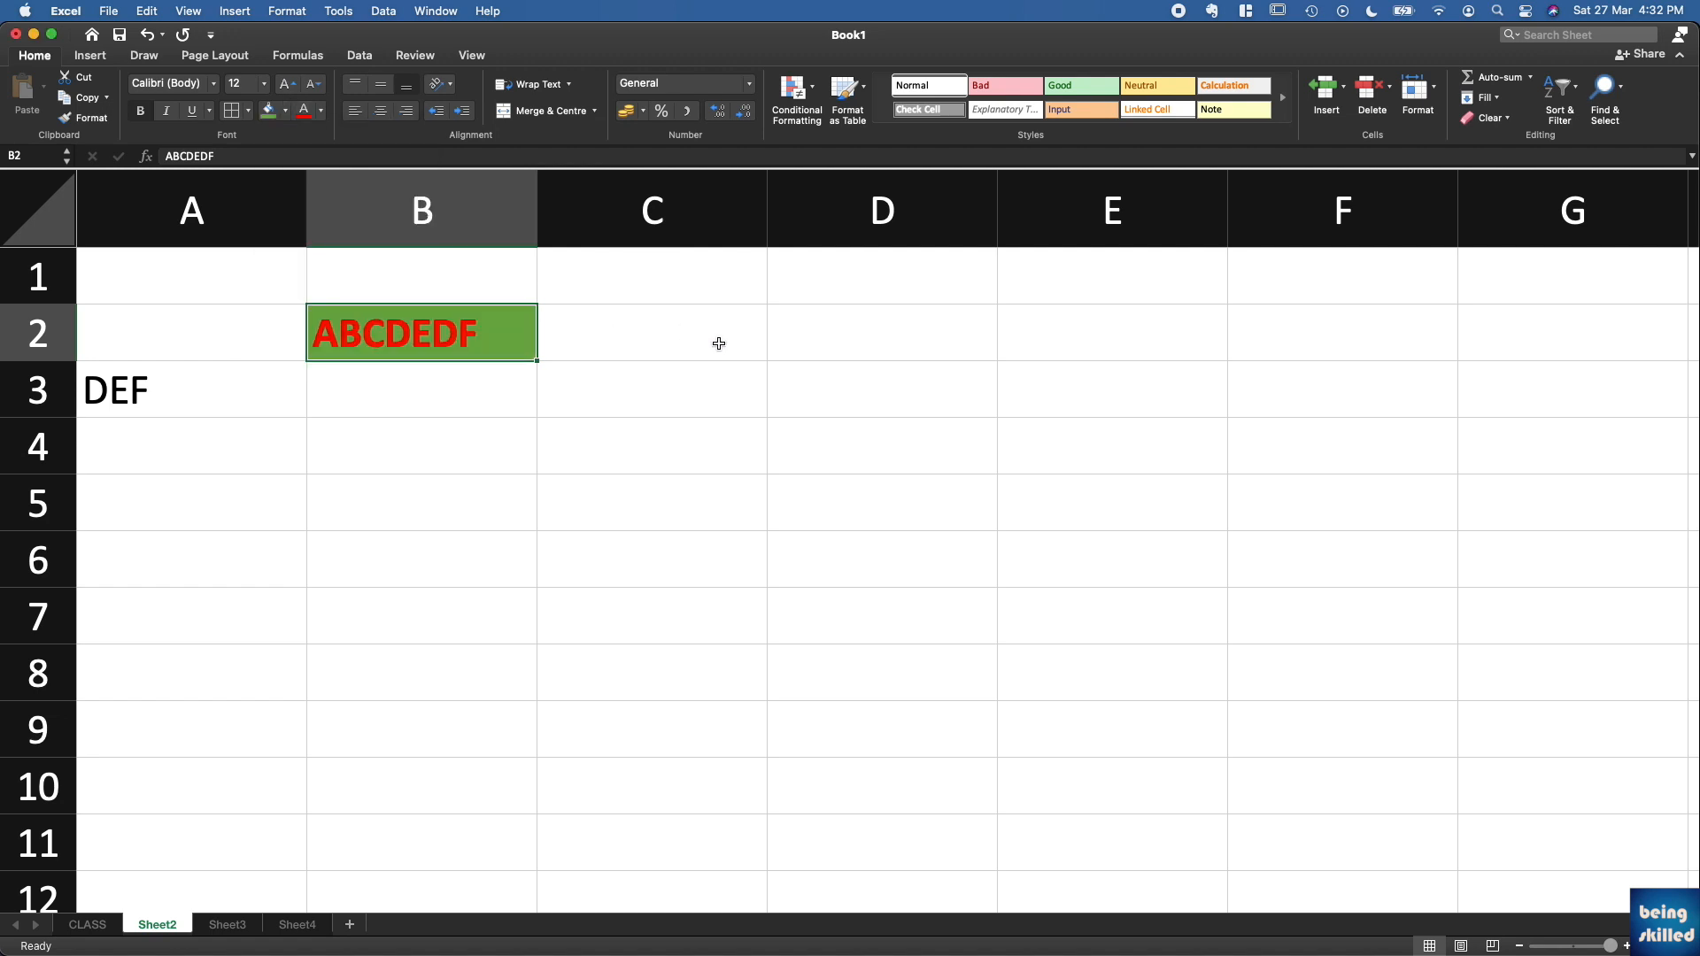
{"action": "type", "text": "ABC"}
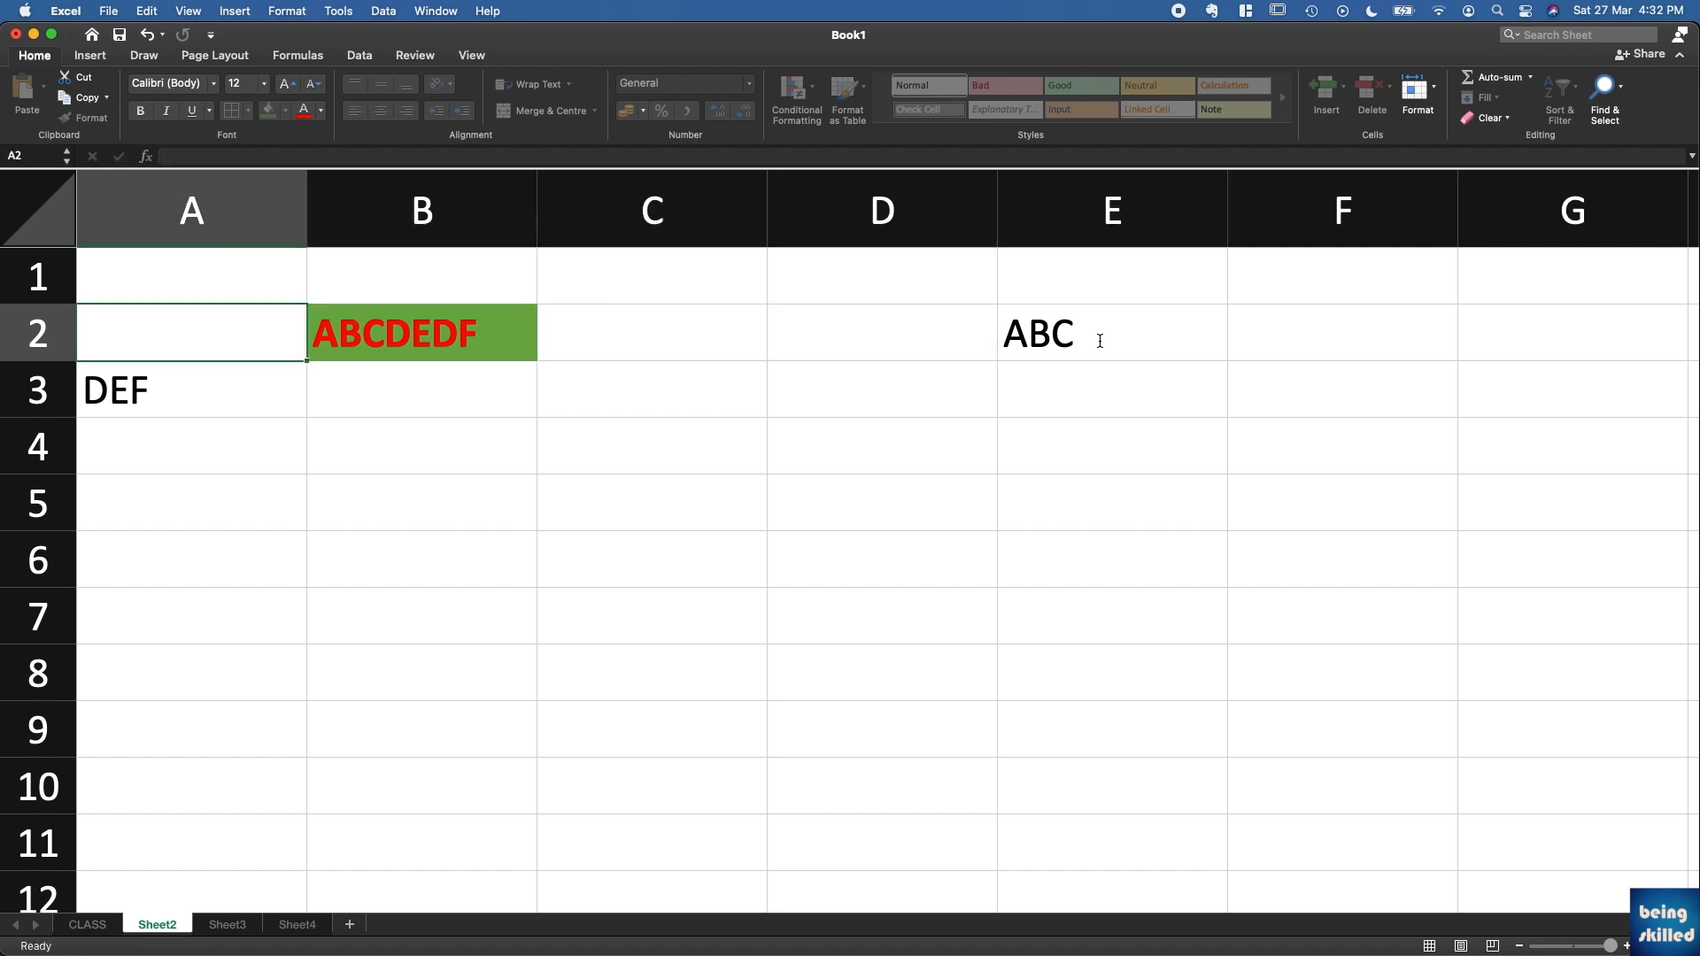
{"action": "left_click", "coordinate": [650, 331]}
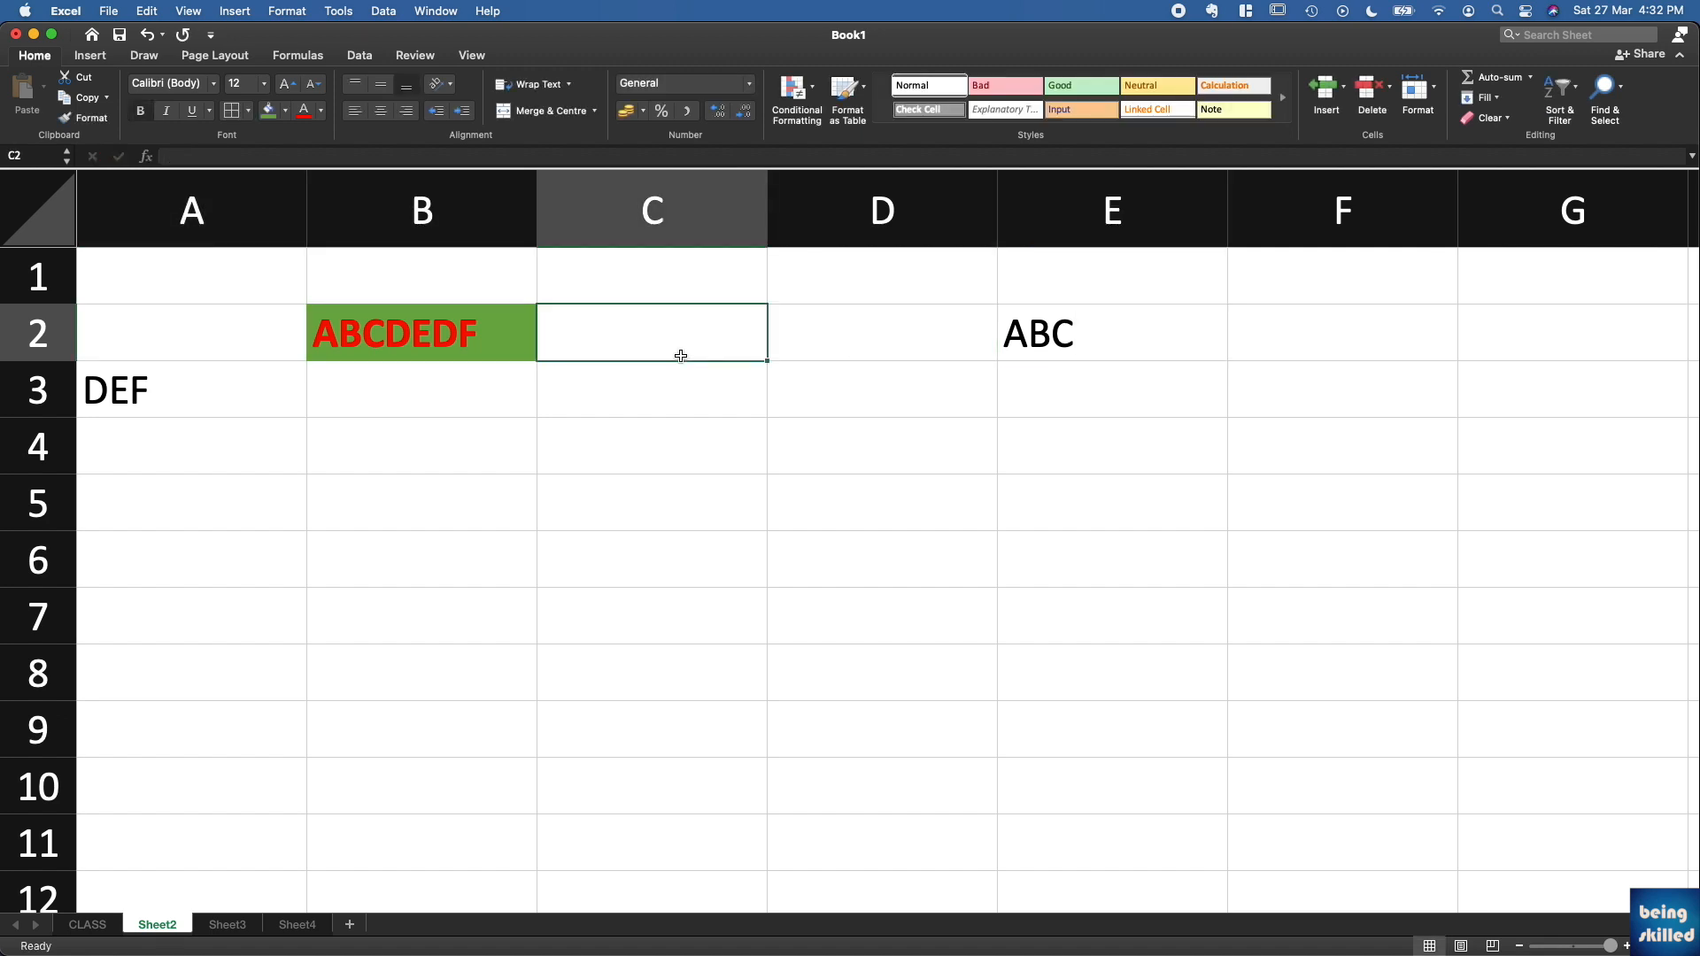
{"action": "left_click", "coordinate": [422, 333]}
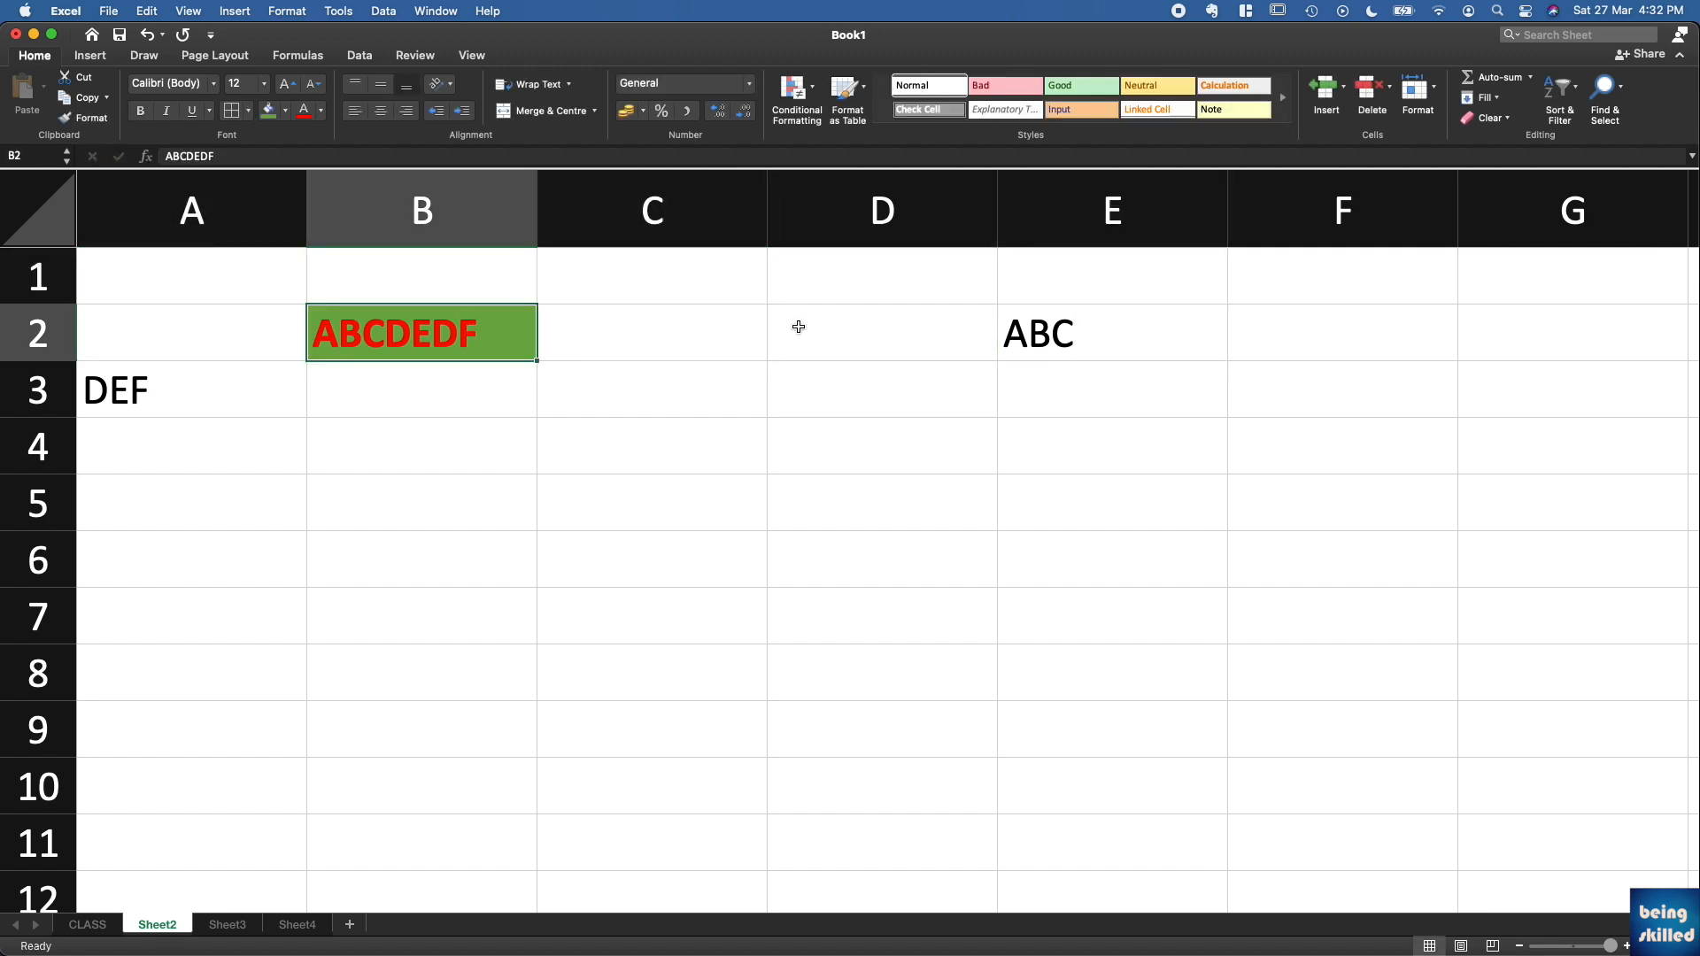
{"action": "left_click", "coordinate": [1112, 333]}
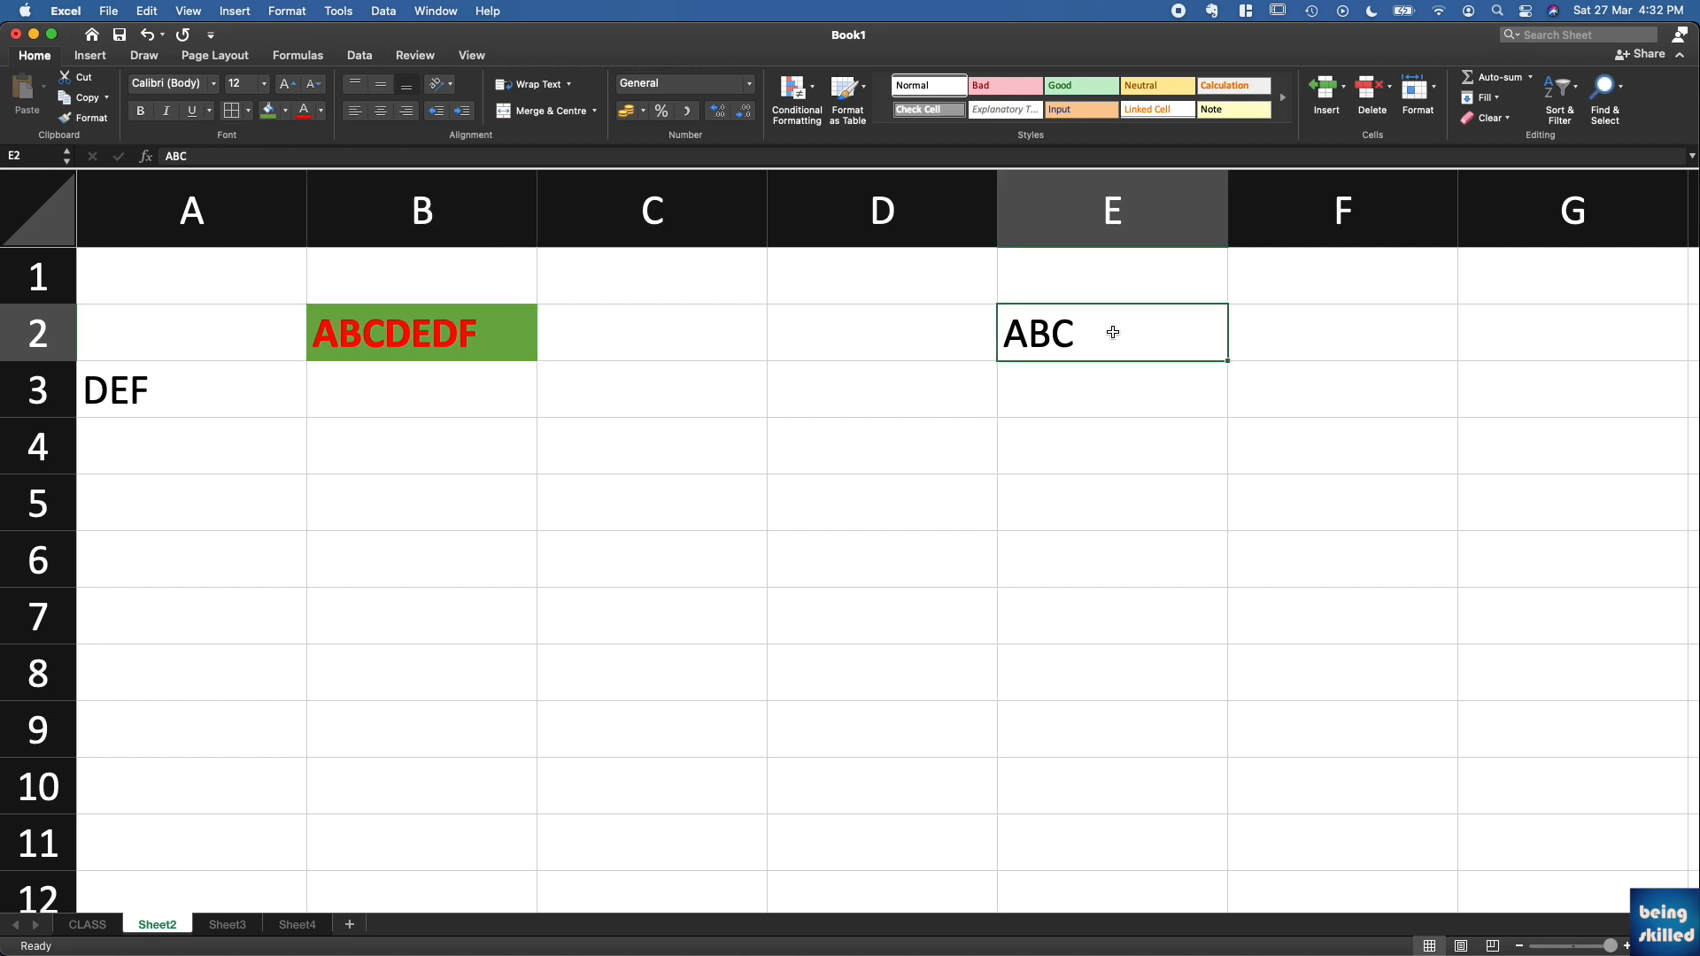
{"action": "left_click", "coordinate": [422, 331]}
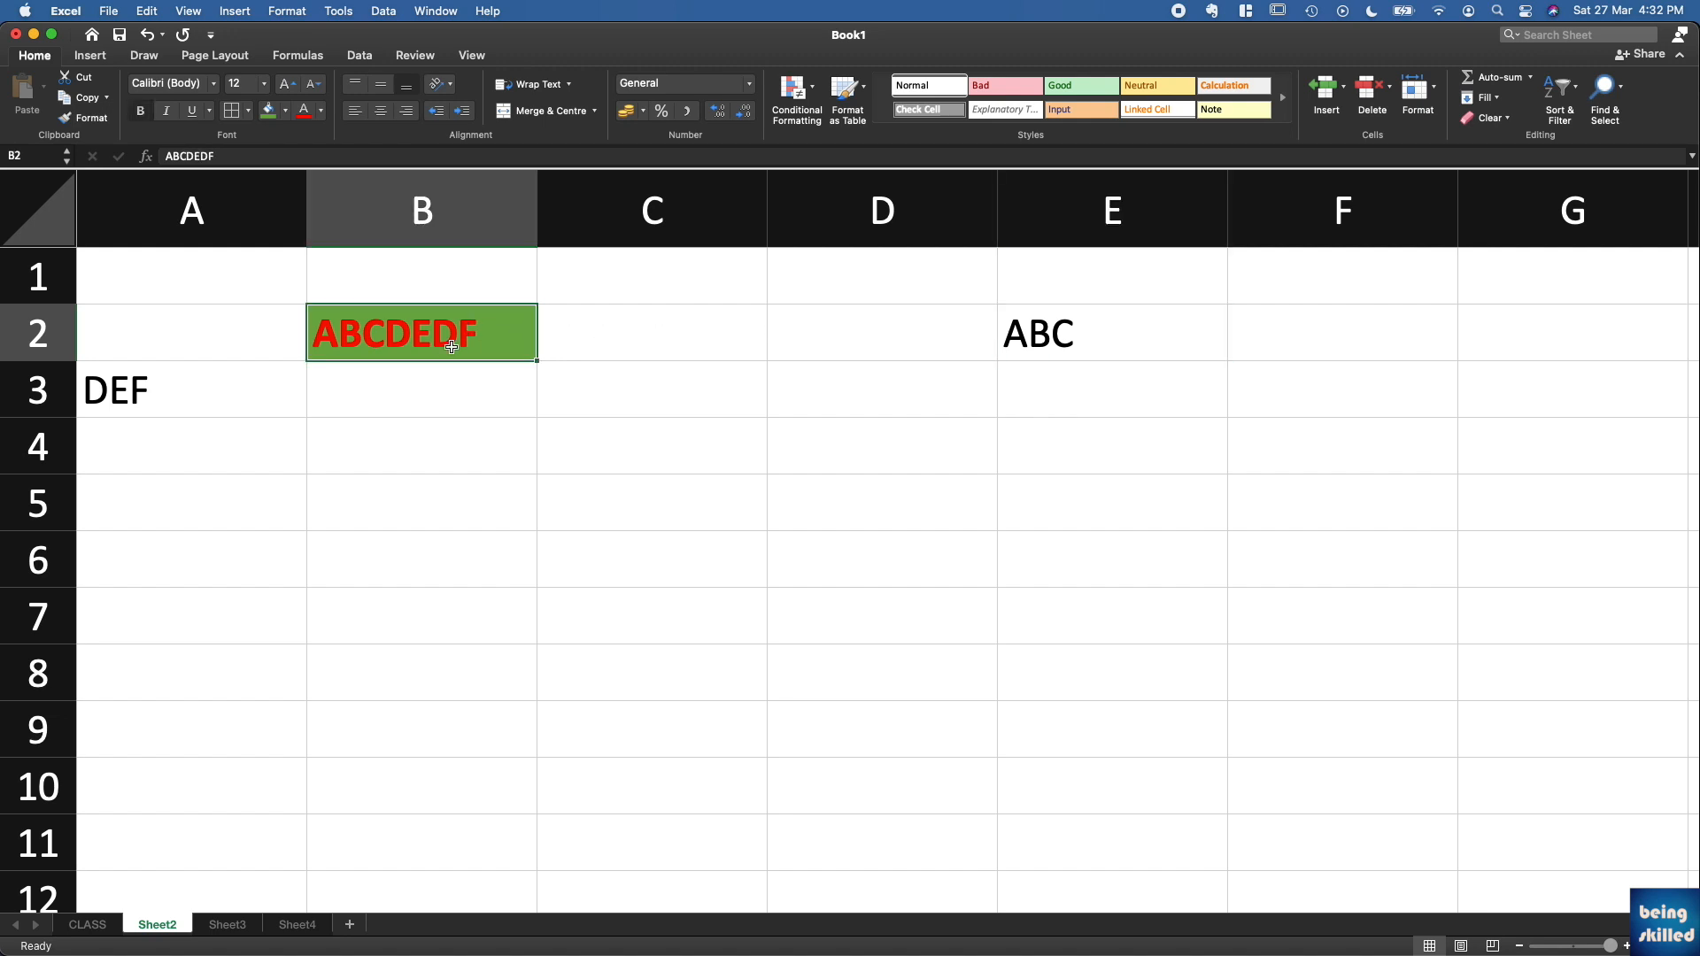
Copy B2's bold red on green formatting onto E2 with Format Painter
{"action": "left_click", "coordinate": [90, 116]}
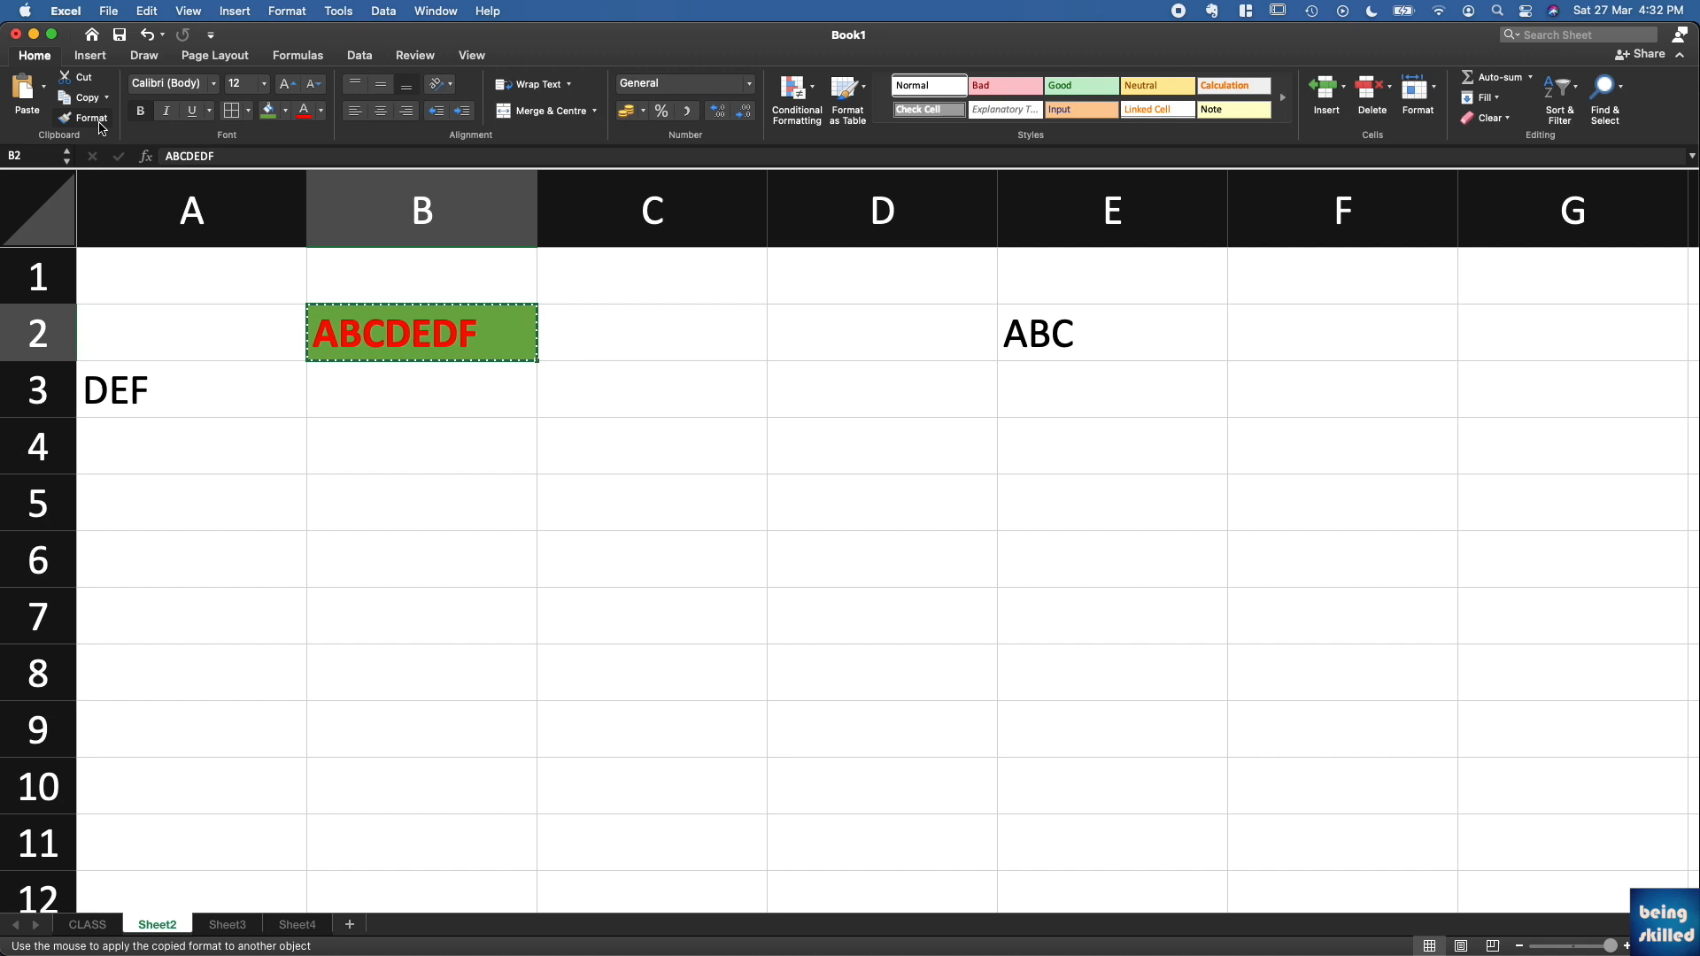
{"action": "mouse_move", "coordinate": [1123, 331]}
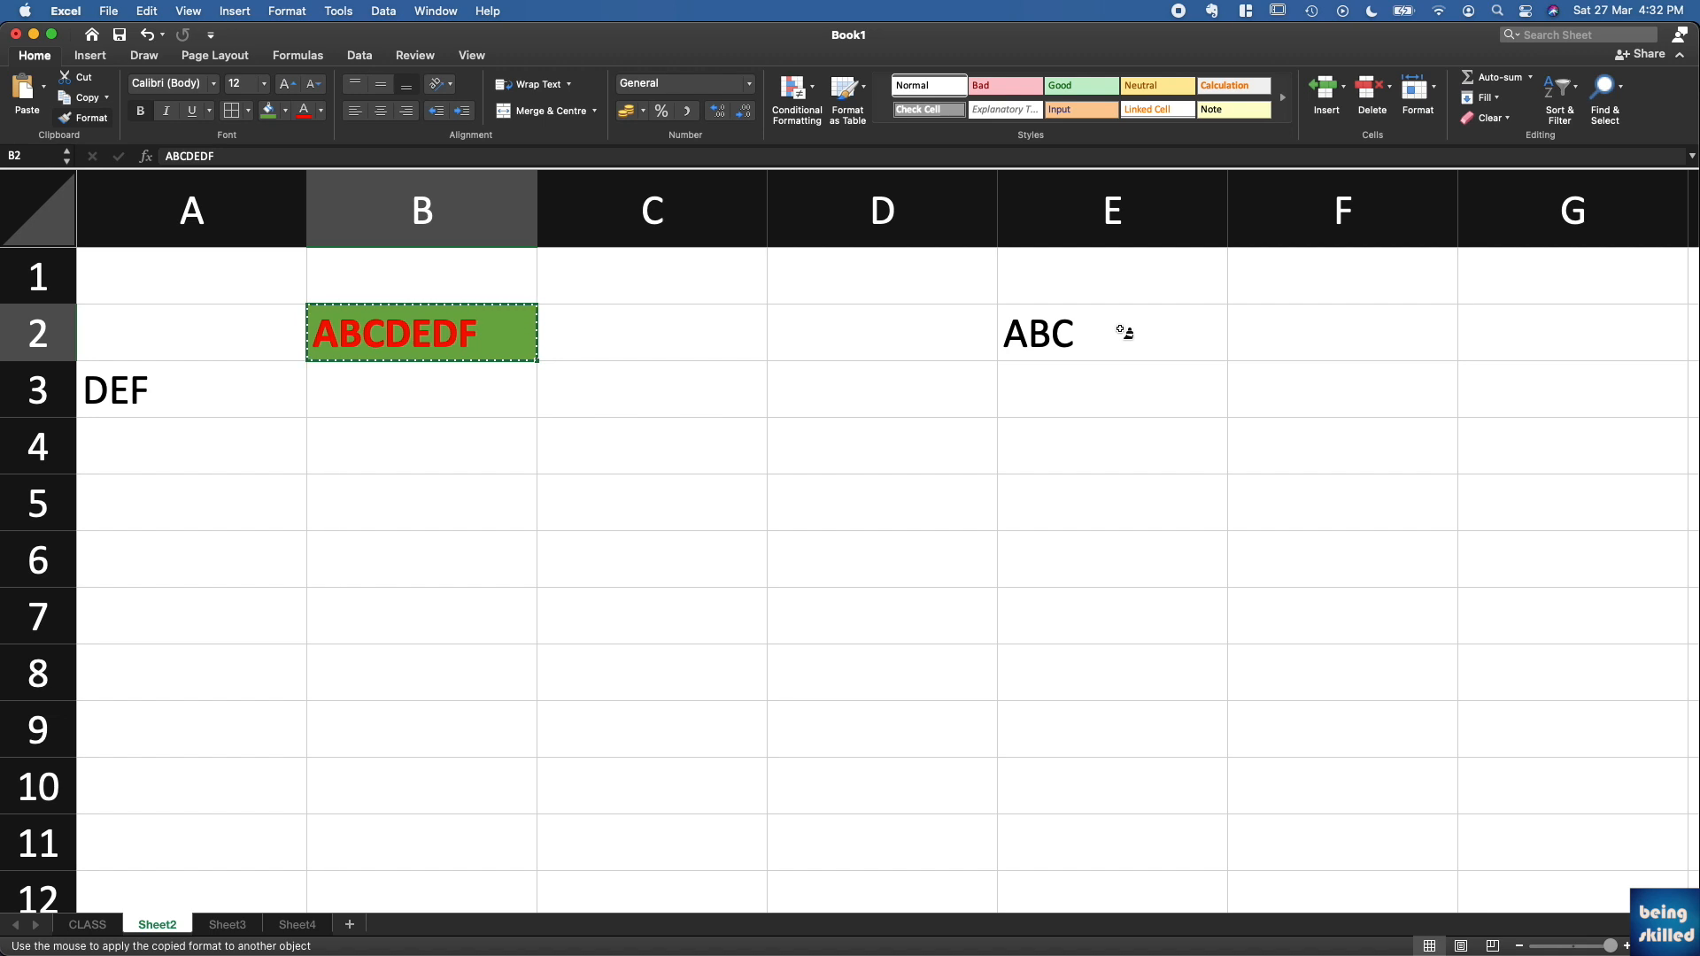
{"action": "left_click", "coordinate": [1111, 333]}
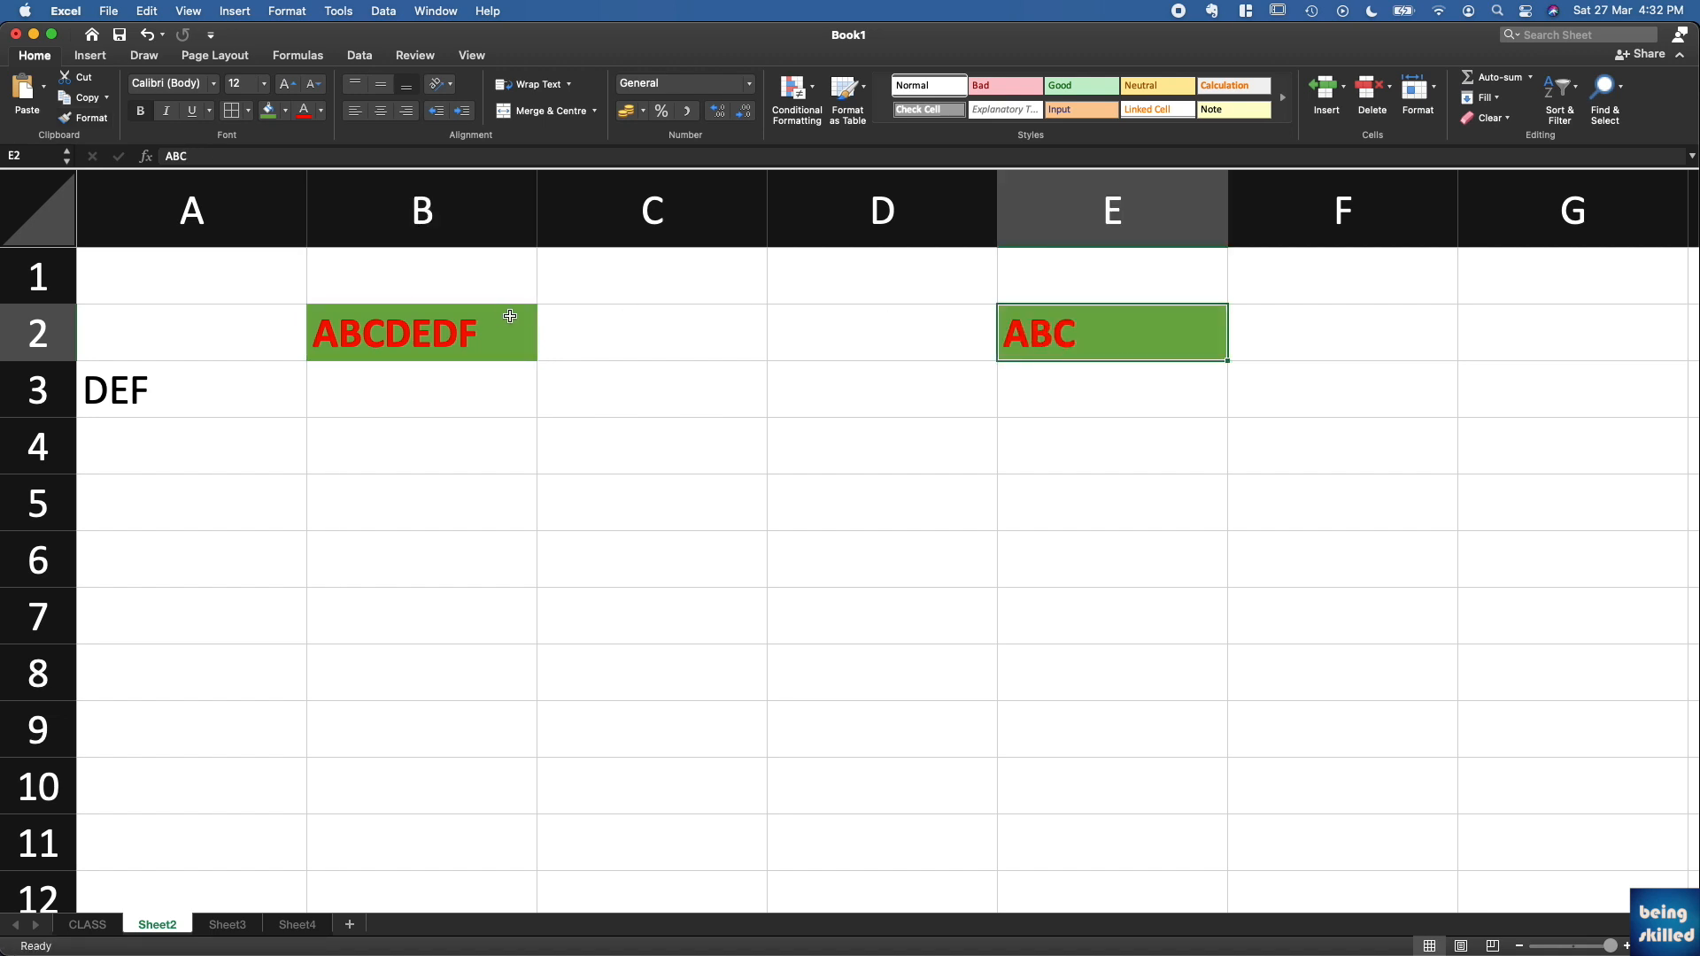
{"action": "mouse_move", "coordinate": [1100, 340]}
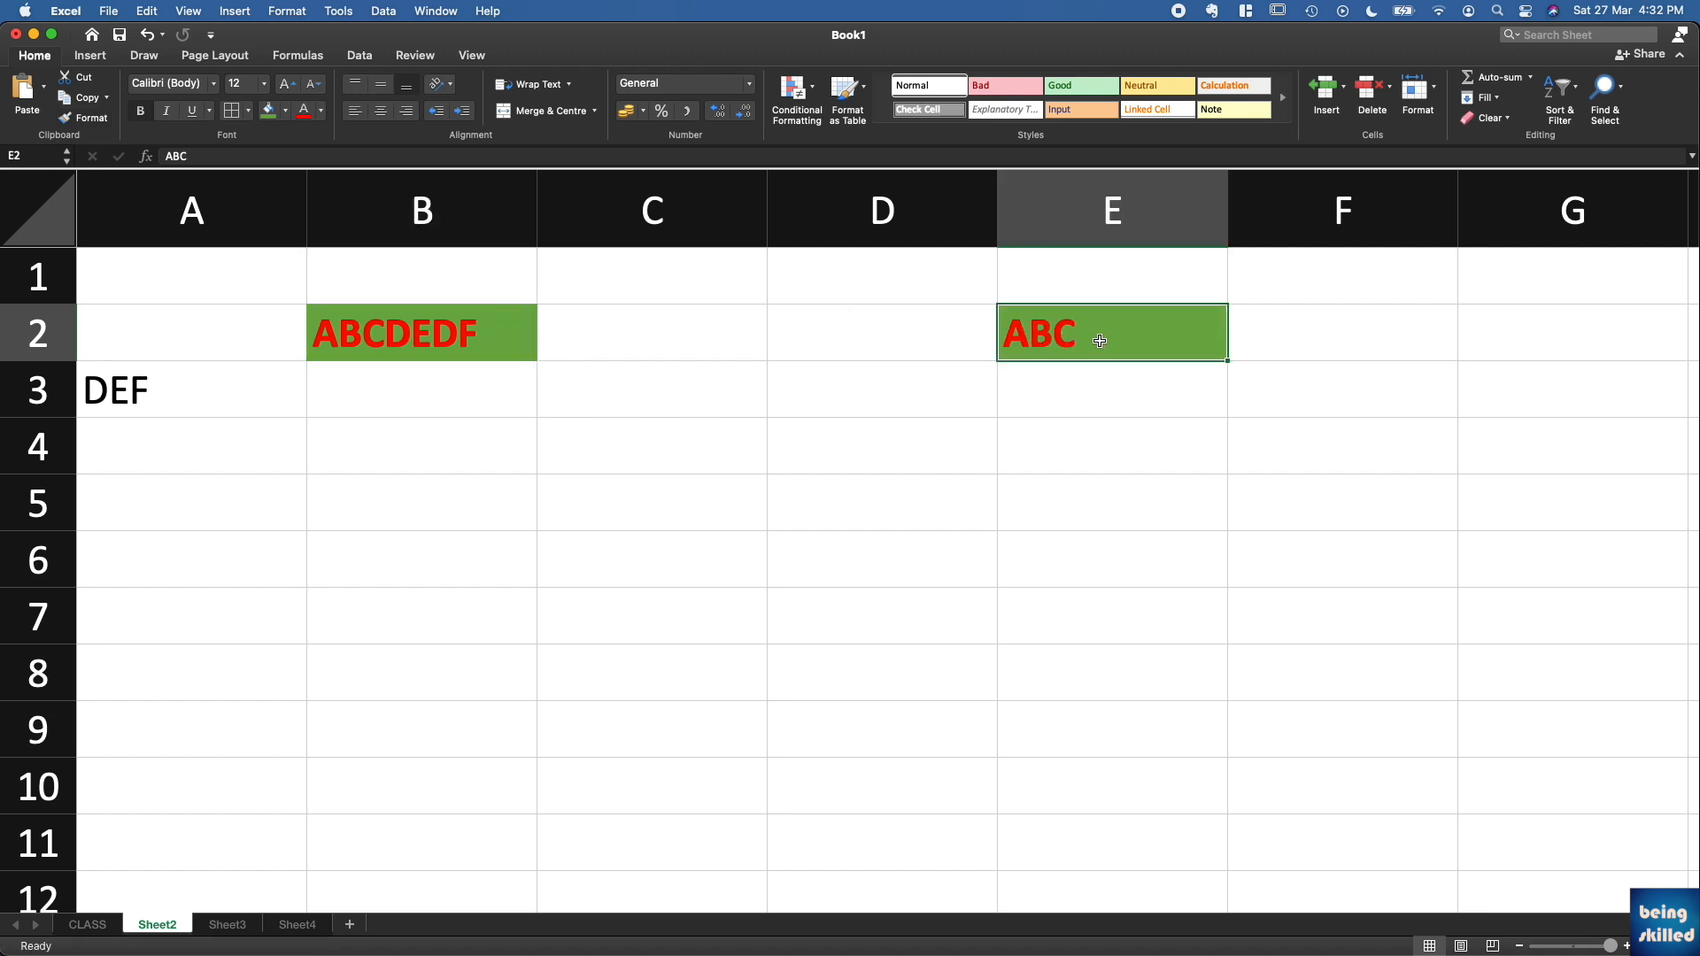
{"action": "left_click", "coordinate": [422, 333]}
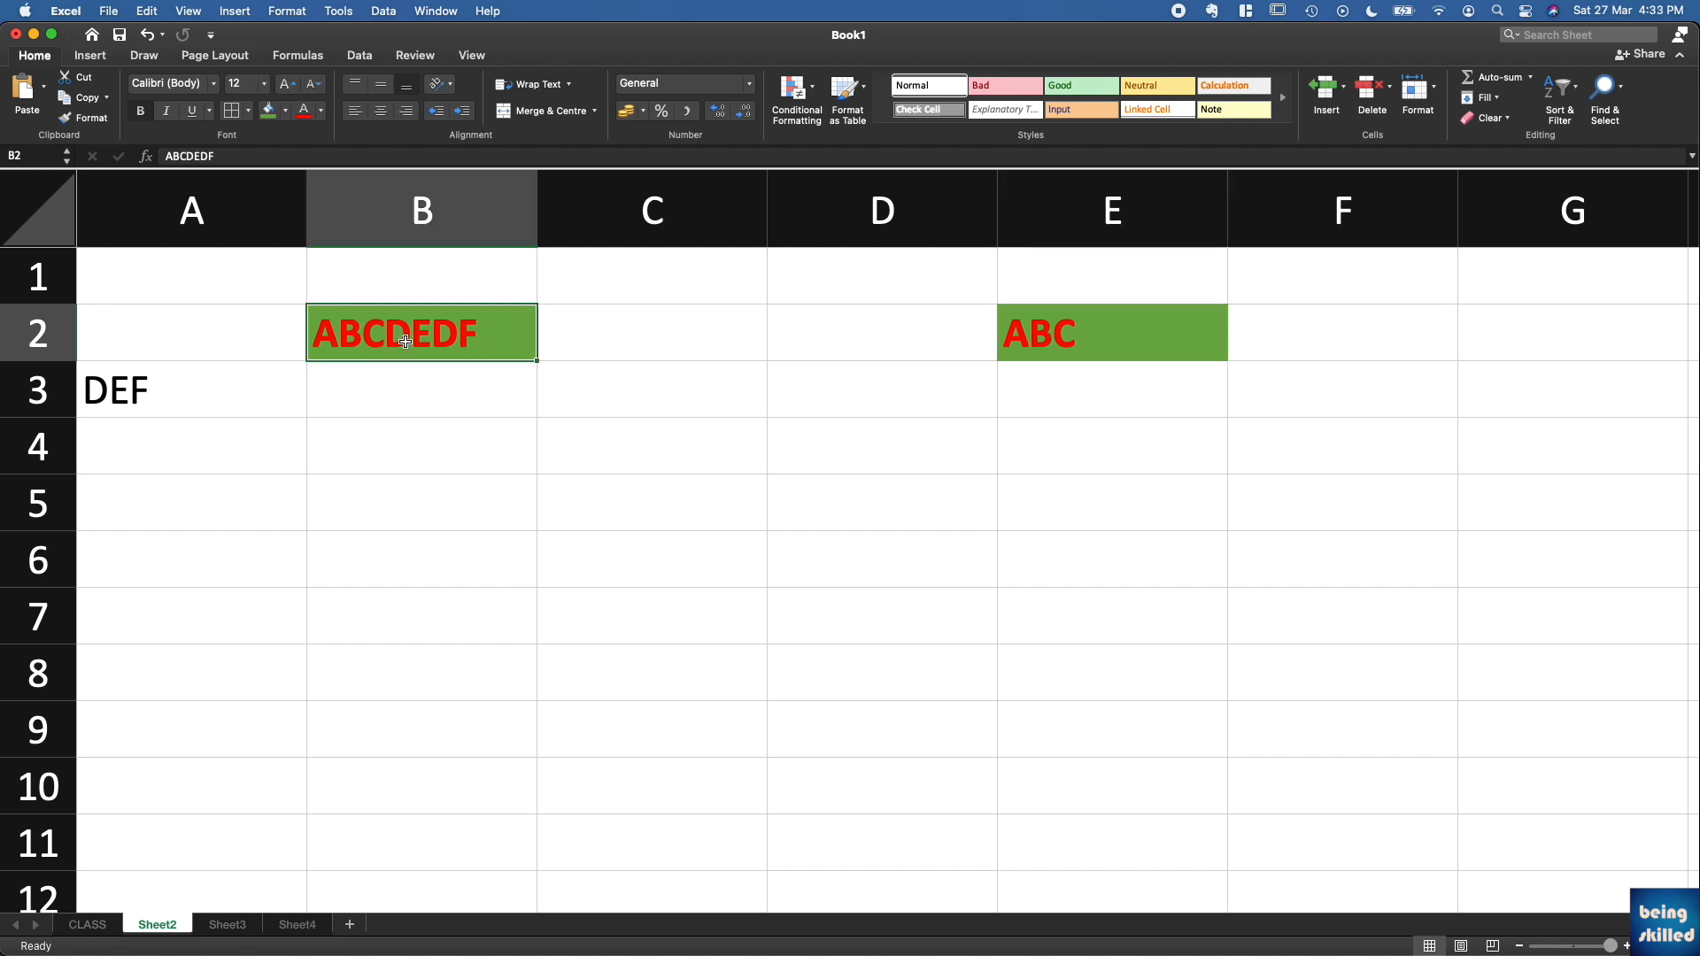
{"action": "mouse_move", "coordinate": [468, 346]}
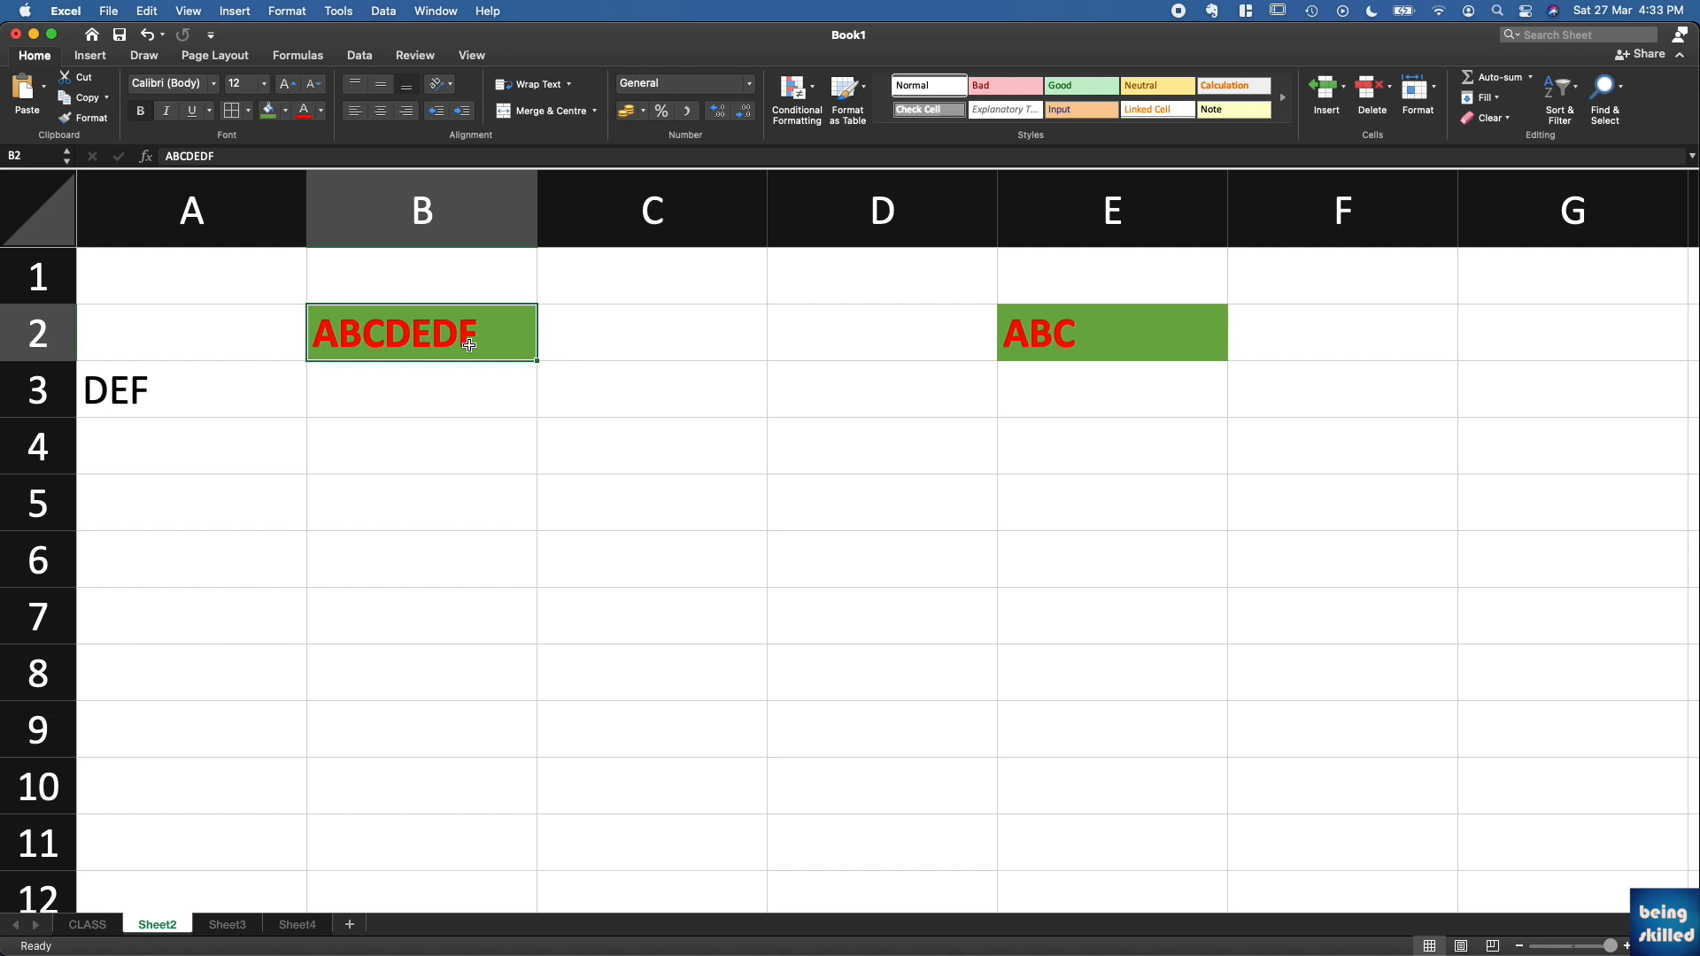
{"action": "mouse_move", "coordinate": [1151, 323]}
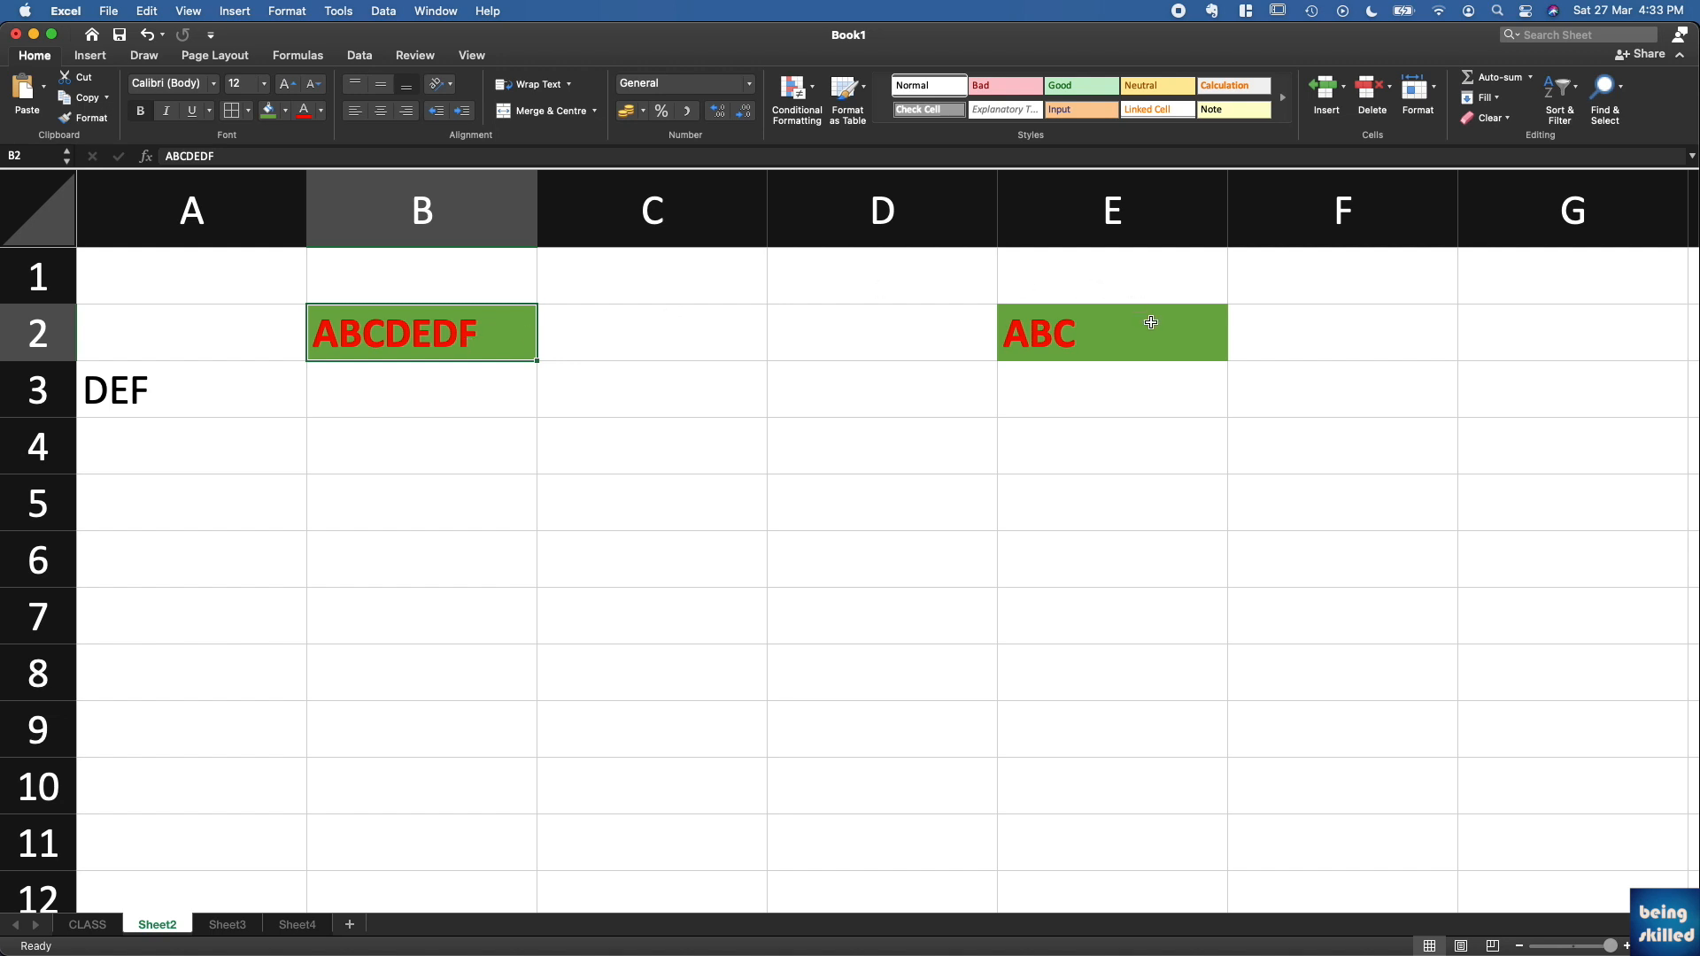
{"action": "mouse_move", "coordinate": [1173, 327]}
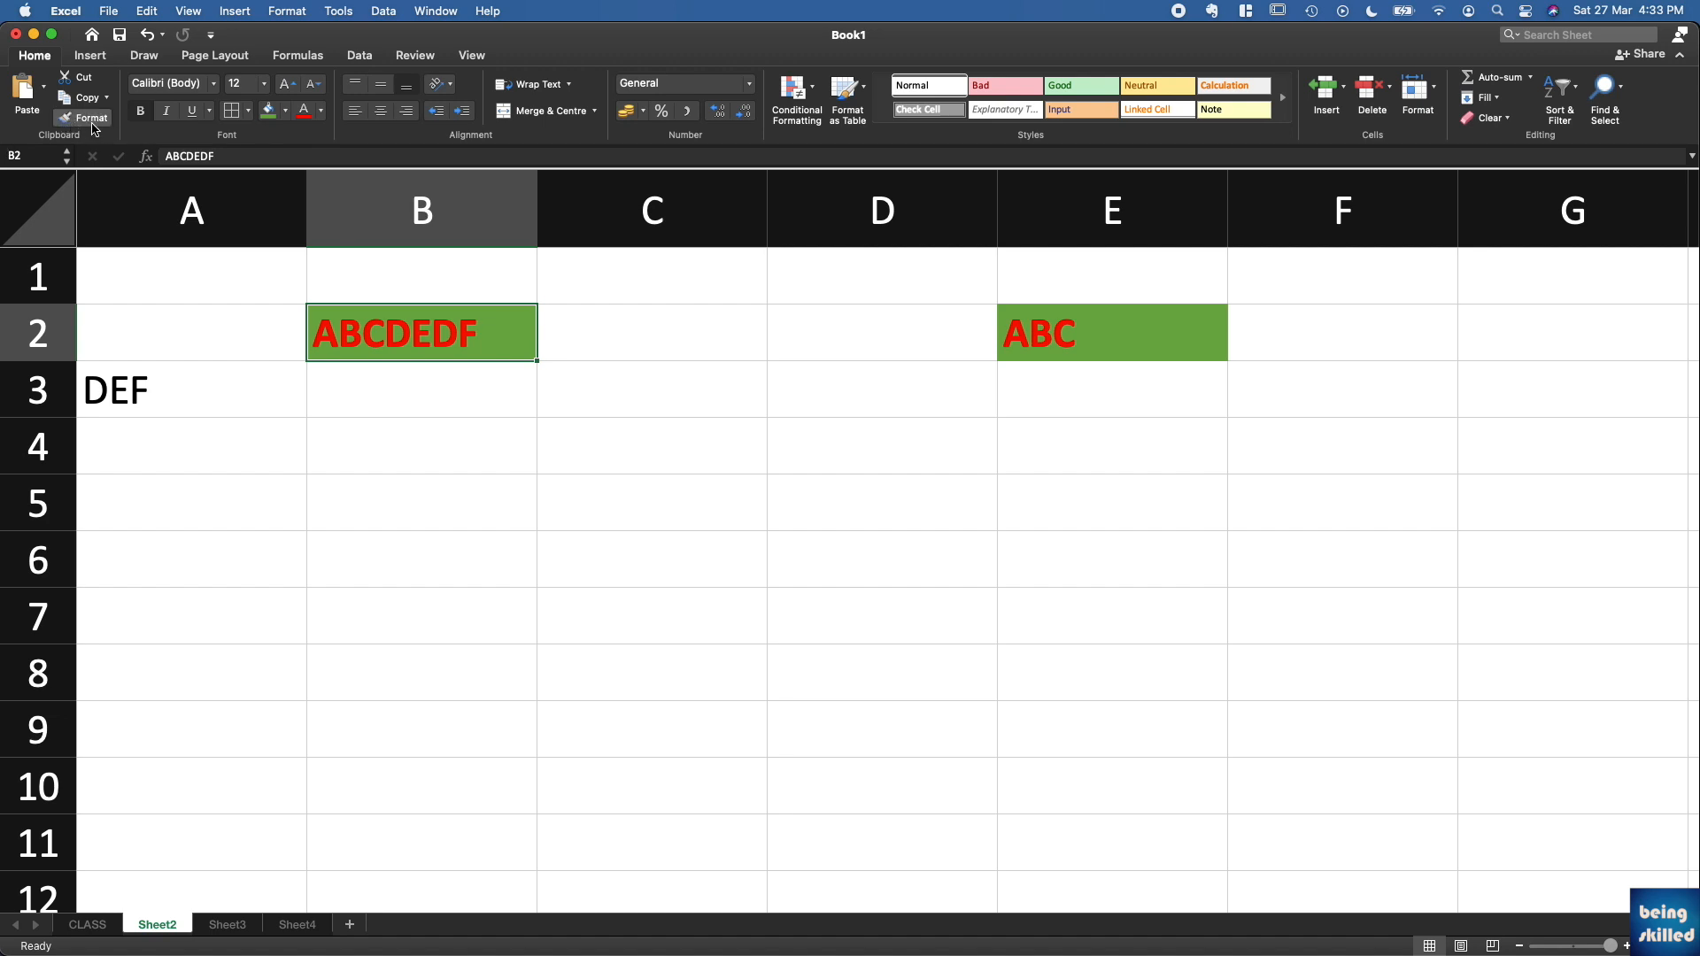
{"action": "mouse_move", "coordinate": [1137, 331]}
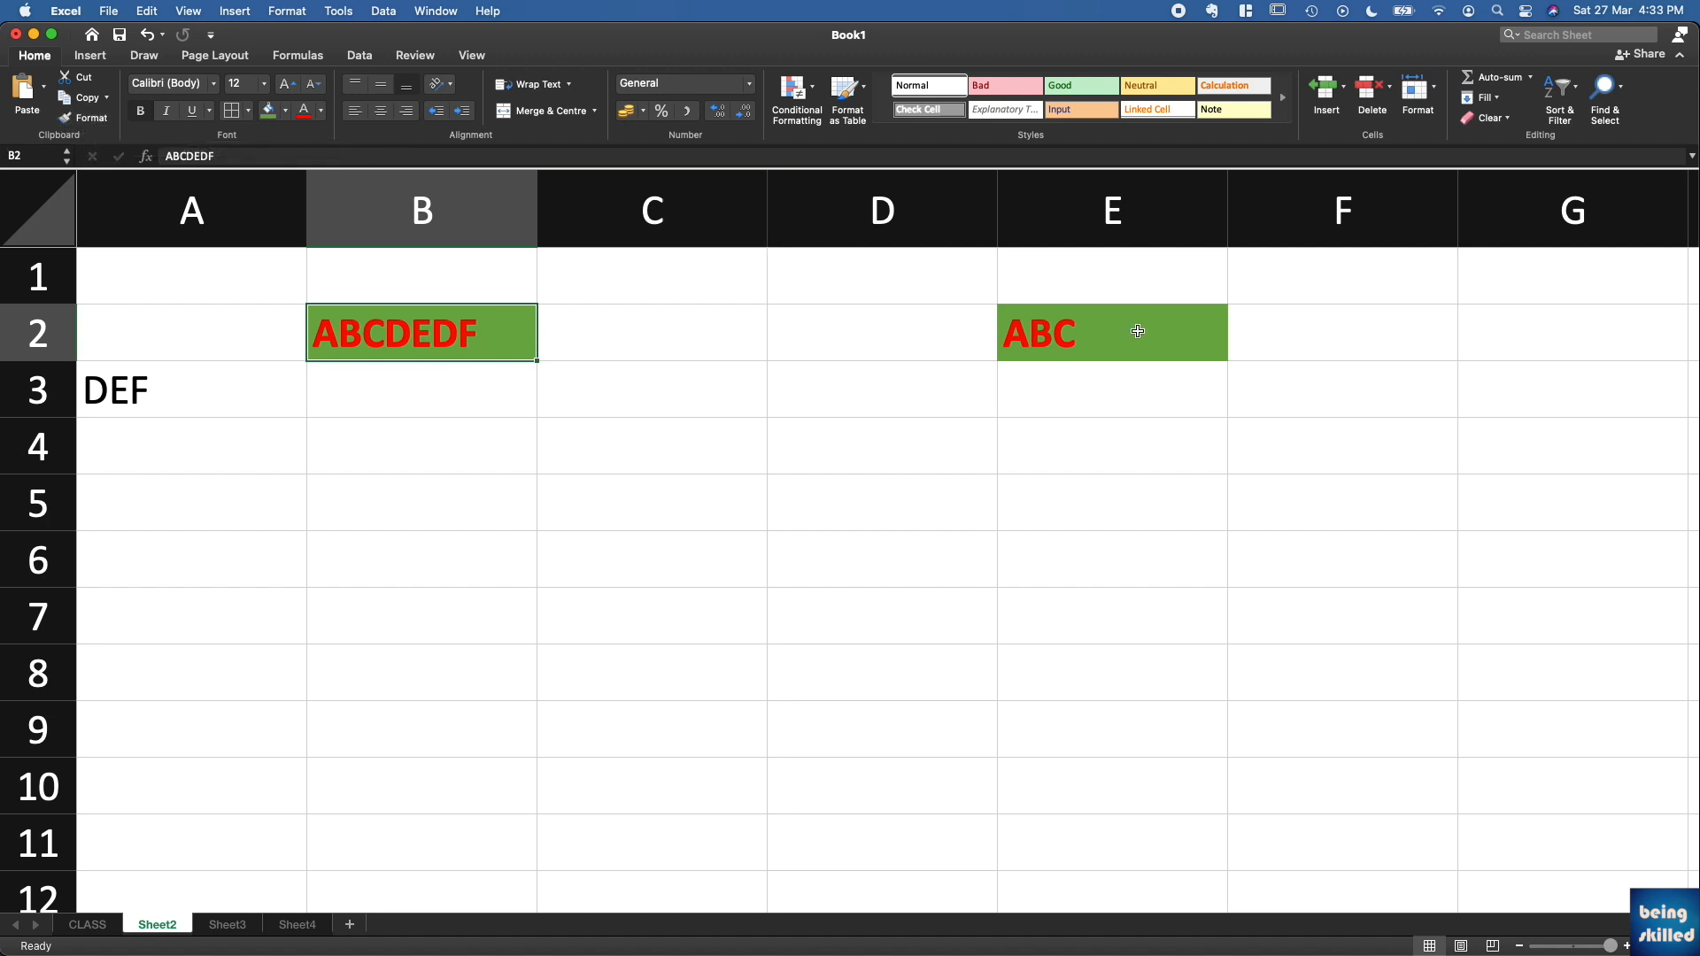